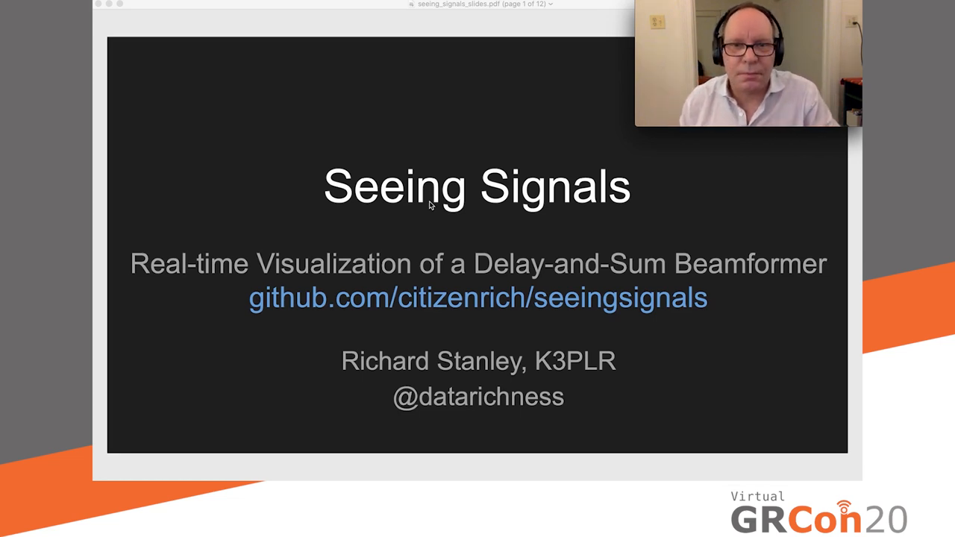
# - Advance from the Seeing Signals title slide toward the 2D simulation (4 elements) slide
pyautogui.press('right')
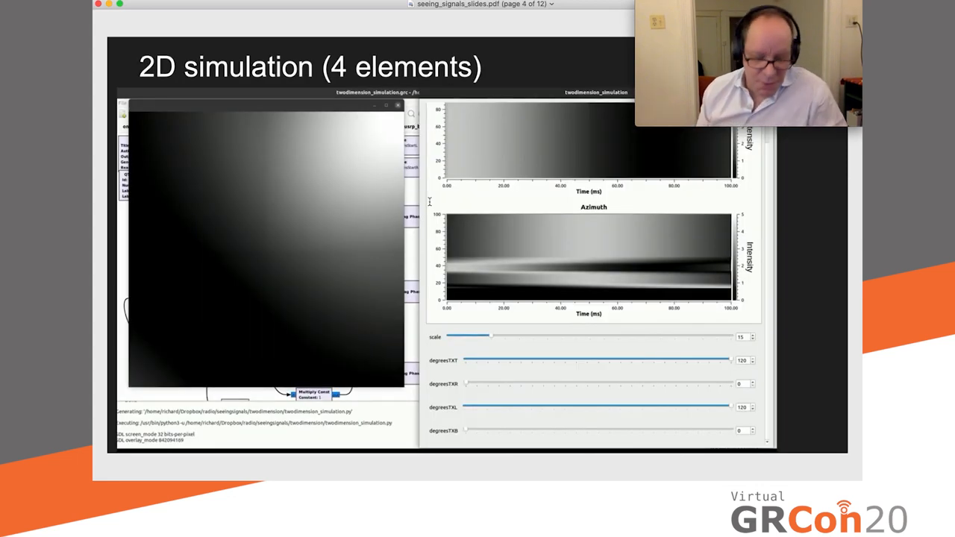
# - Switch to the grcon2020 Finder folder and launch twodimension_simulation.mp4
pyautogui.press('cmd+tab')
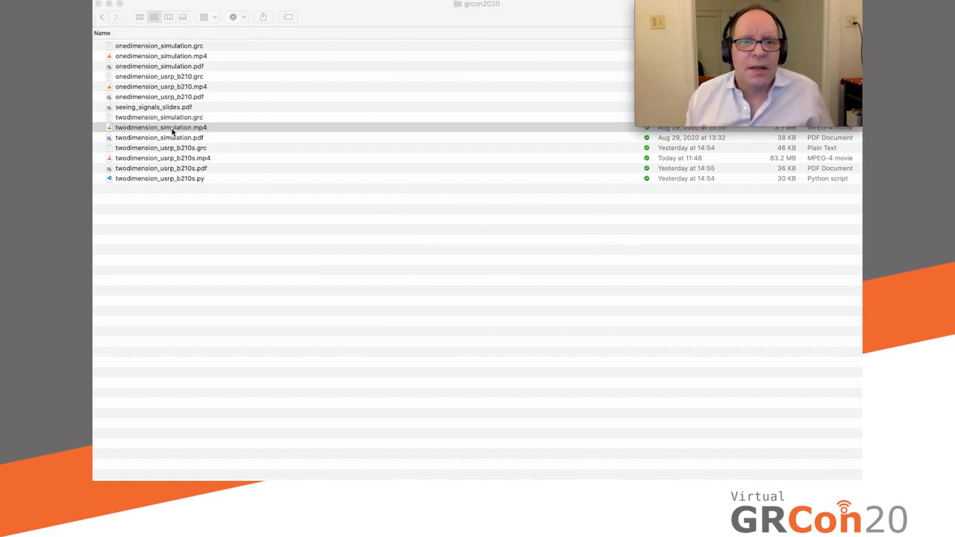
pyautogui.doubleClick(161, 127)
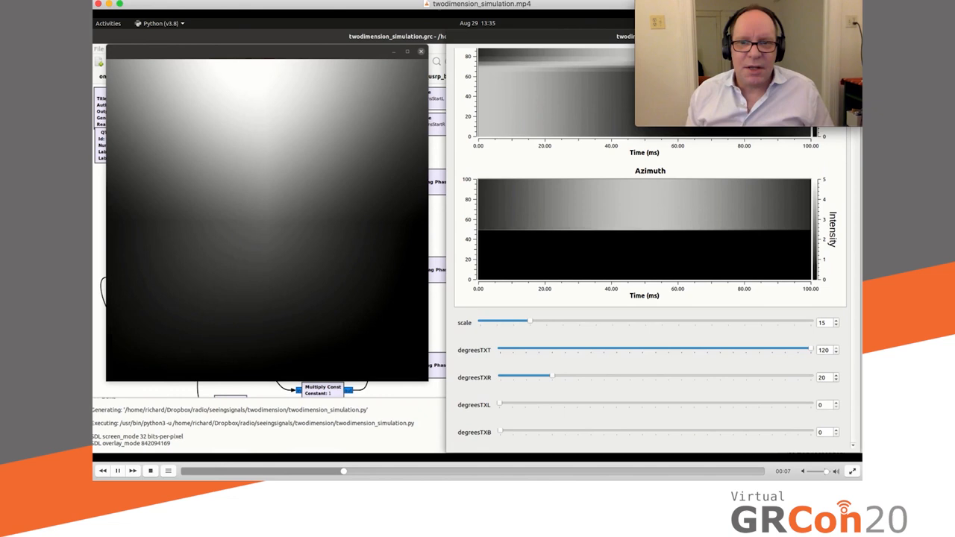
# - Scrub the 2D simulation video forward through its later steering-angle changes
pyautogui.moveTo(554, 376); pyautogui.dragTo(809, 376)
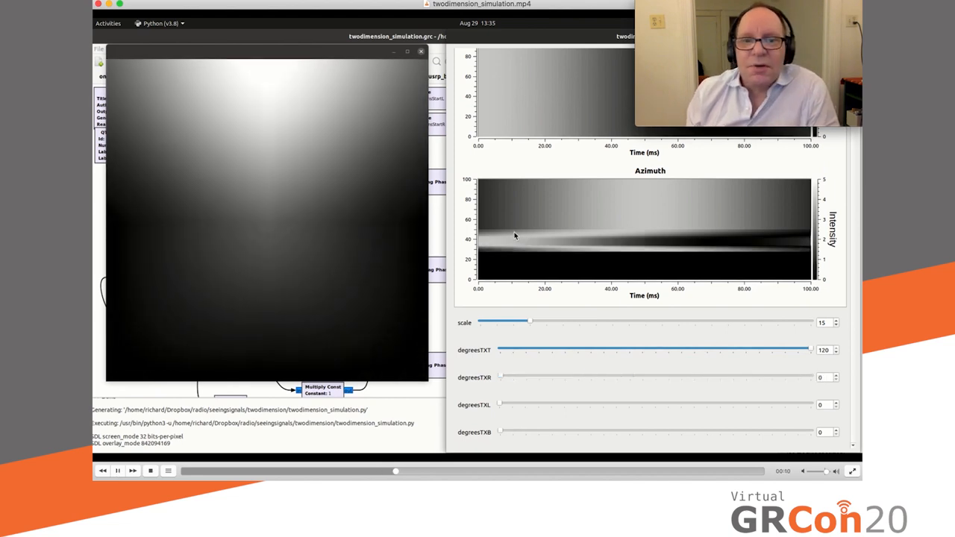
pyautogui.moveTo(498, 403); pyautogui.dragTo(809, 403)
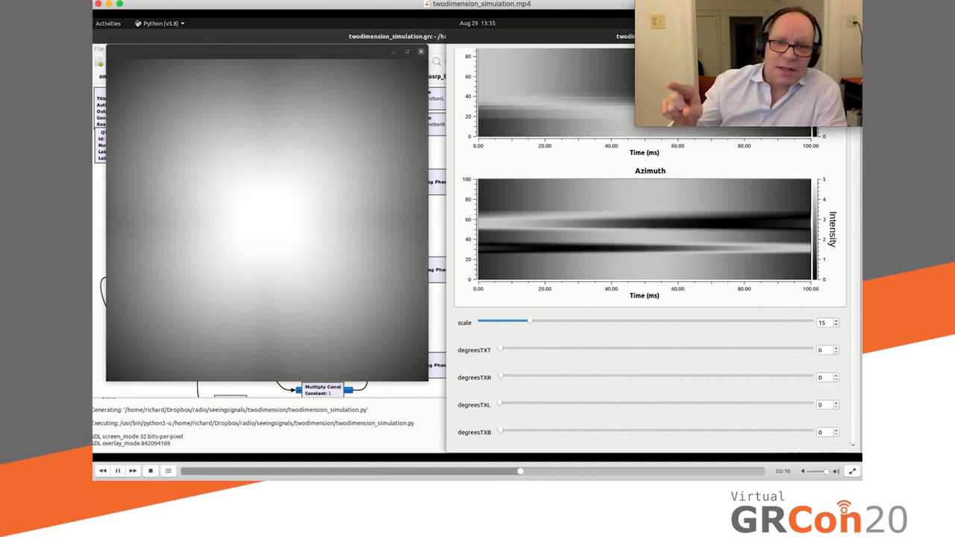
pyautogui.moveTo(500, 432); pyautogui.dragTo(809, 431)
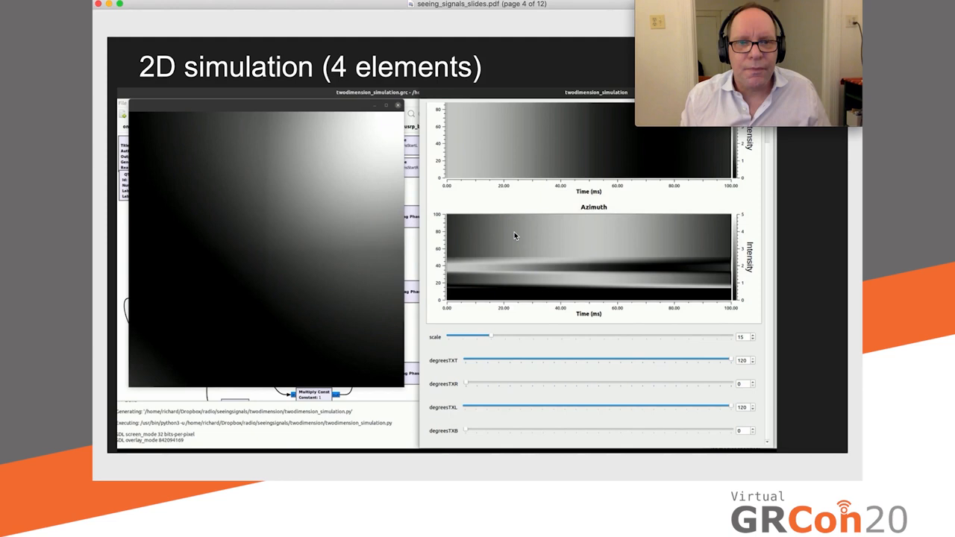
# - Advance past the Rx Left/Rx Right phase-lag diagram to the 1D Delay-and-Sum flowgraph slide
pyautogui.press('right')
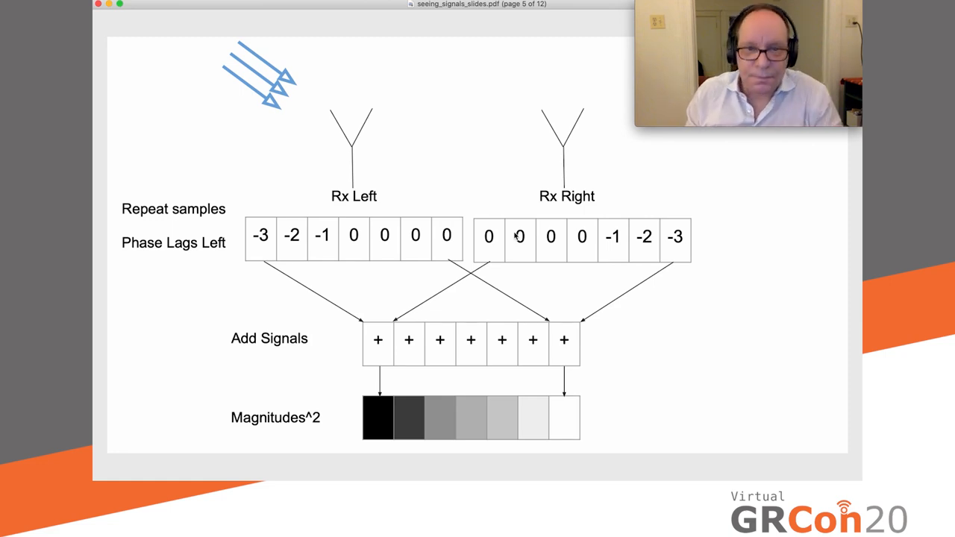
pyautogui.press('right')
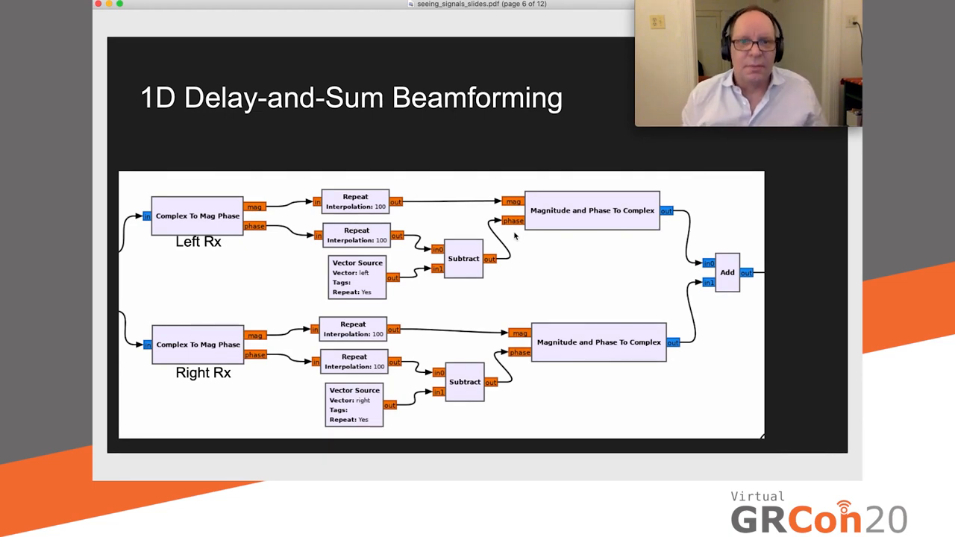
# - Advance to the 1D demo (2 elements) slide with its heatmap and camera view
pyautogui.press('right')
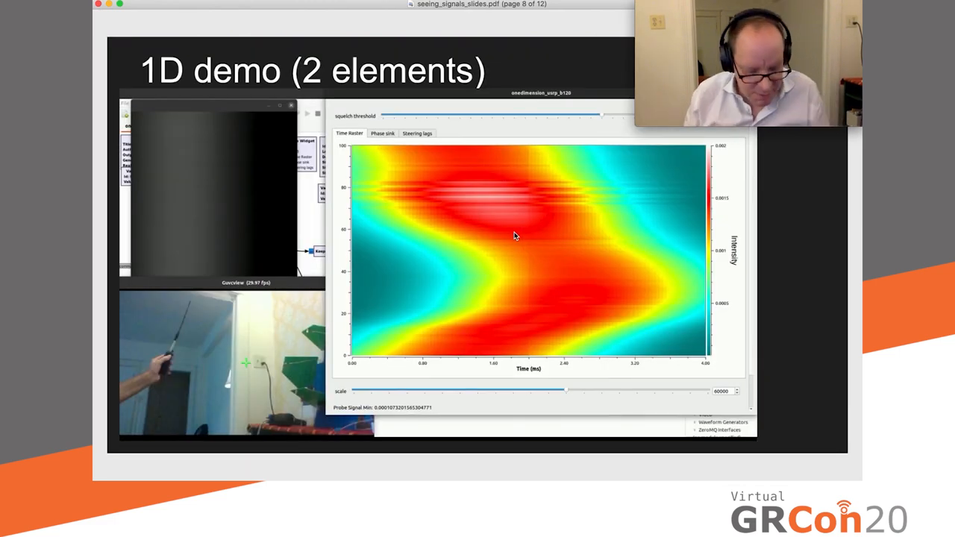
# - Switch from the slides back to the Finder folder of talk files
pyautogui.press('cmd+tab')
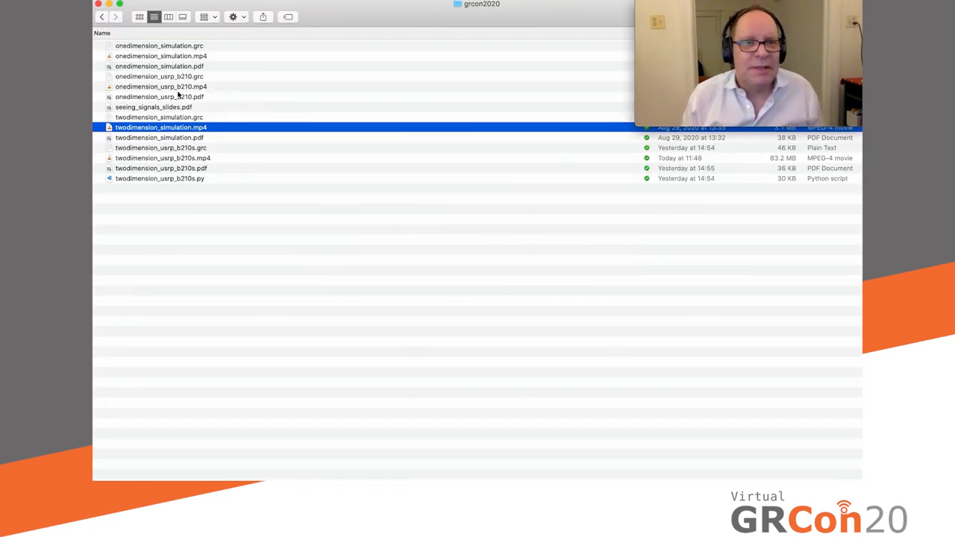
# - Launch and play the onedimension_usrp_b210.mp4 demo video in QuickTime Player
pyautogui.click(161, 87)
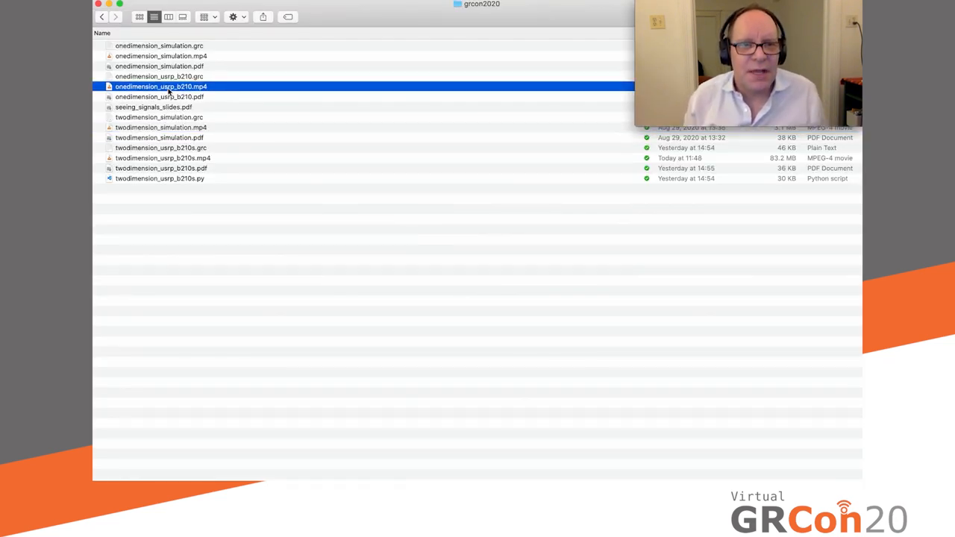
pyautogui.doubleClick(161, 87)
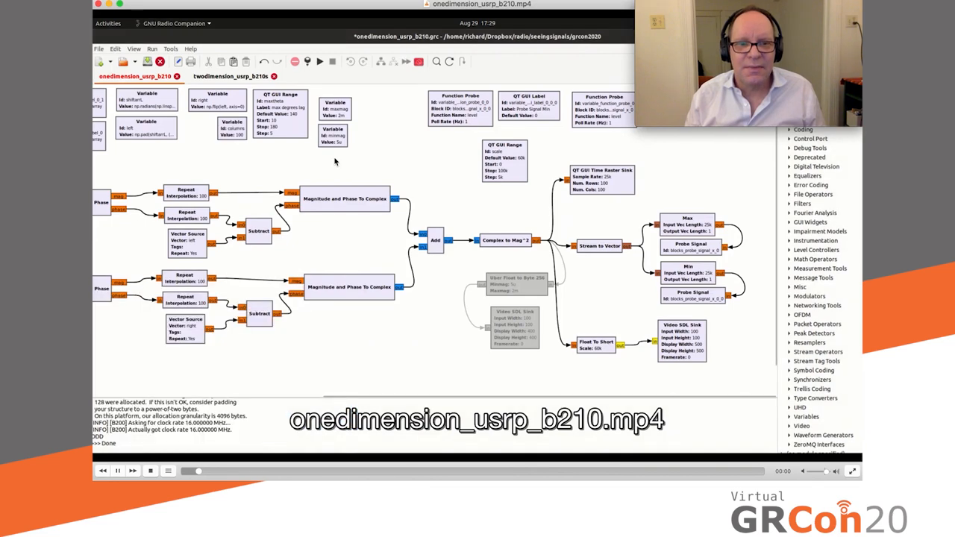
pyautogui.click(320, 61)
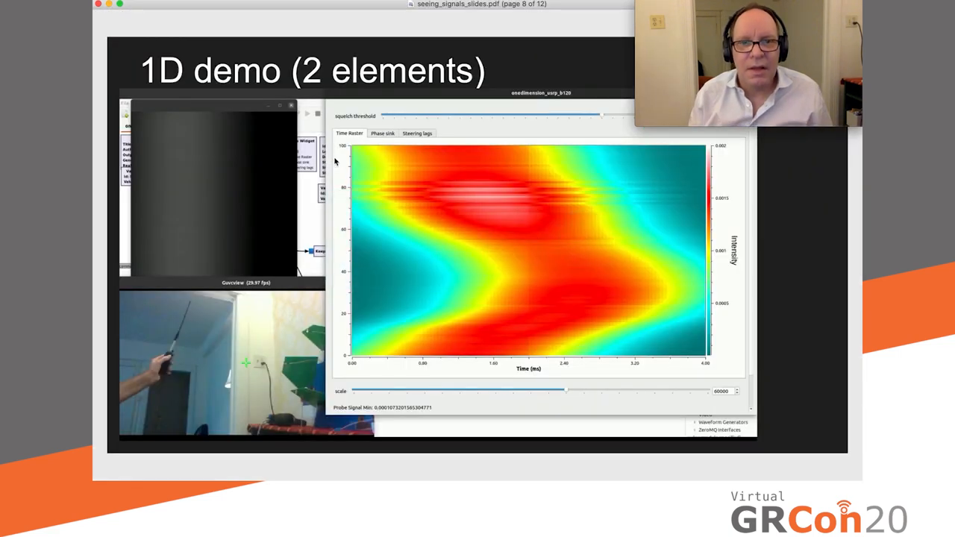
# - Advance past the Work-in-Progress slide to the 2D demo (4 elements) slide
pyautogui.press('right')
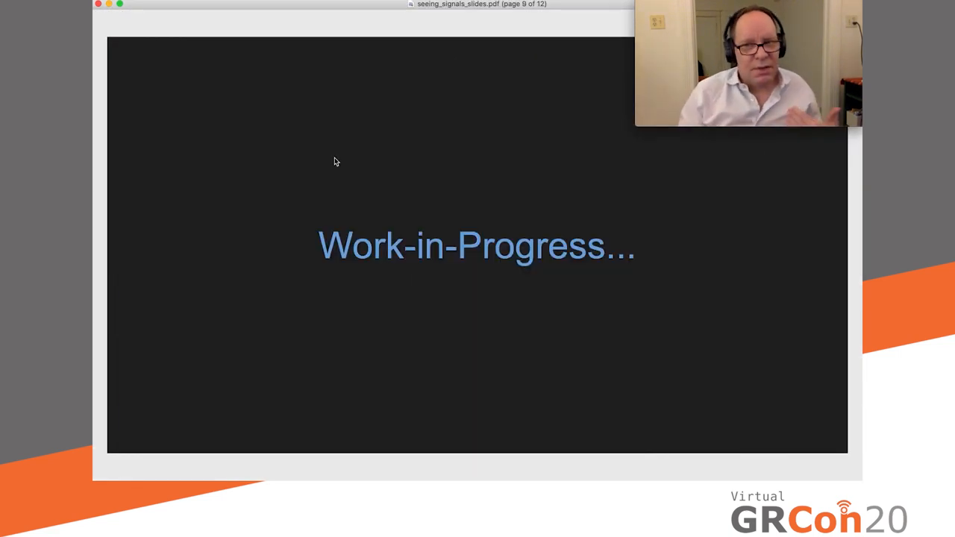
pyautogui.press('right')
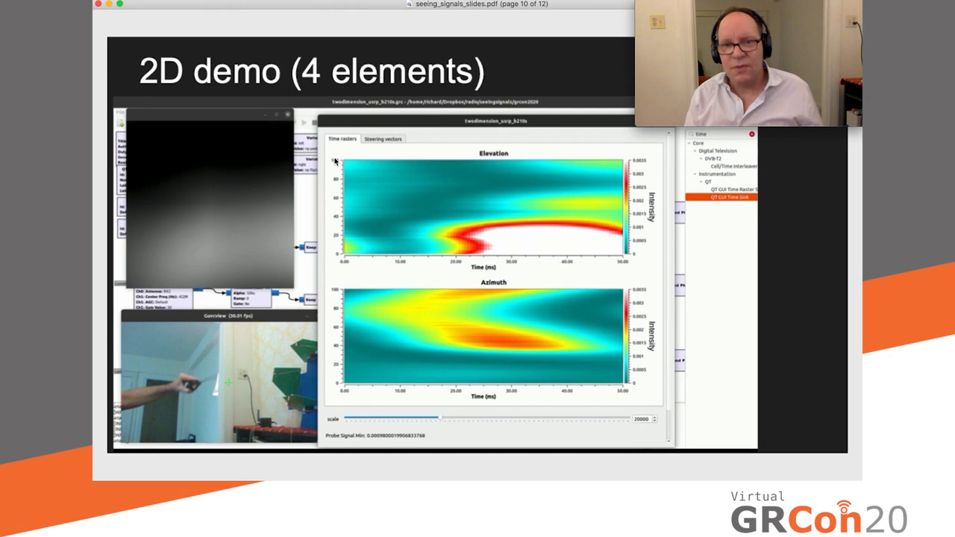